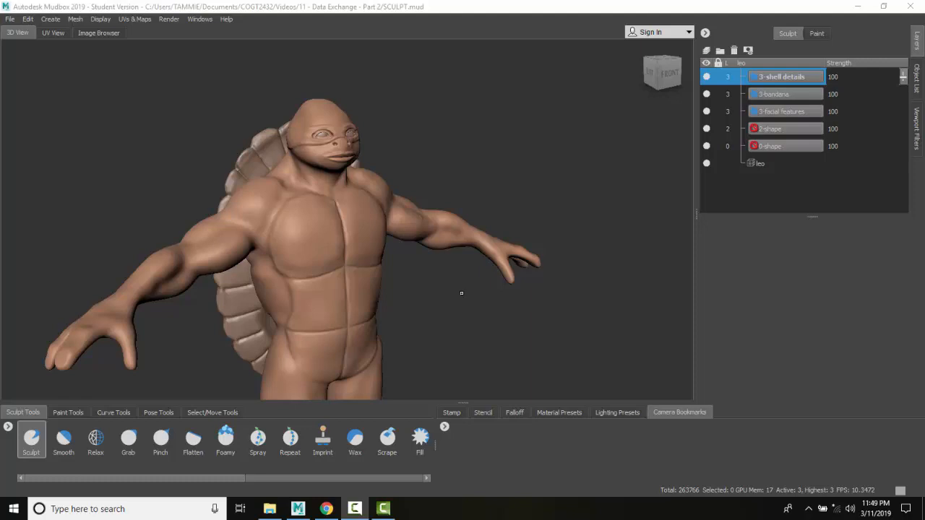
pyautogui.moveTo(271, 237)
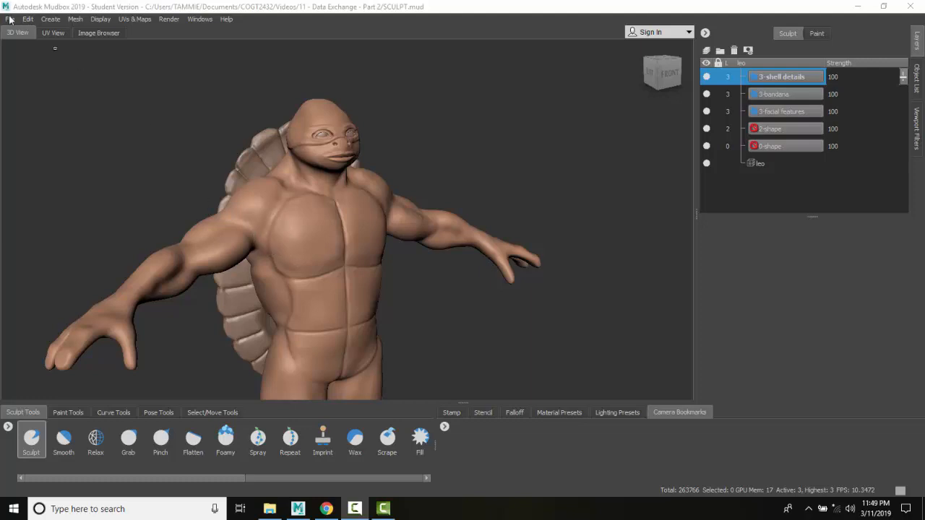
# Save the turtle scene as 'SCULPT-Saveas Example' in the same folder
pyautogui.click(10, 18)
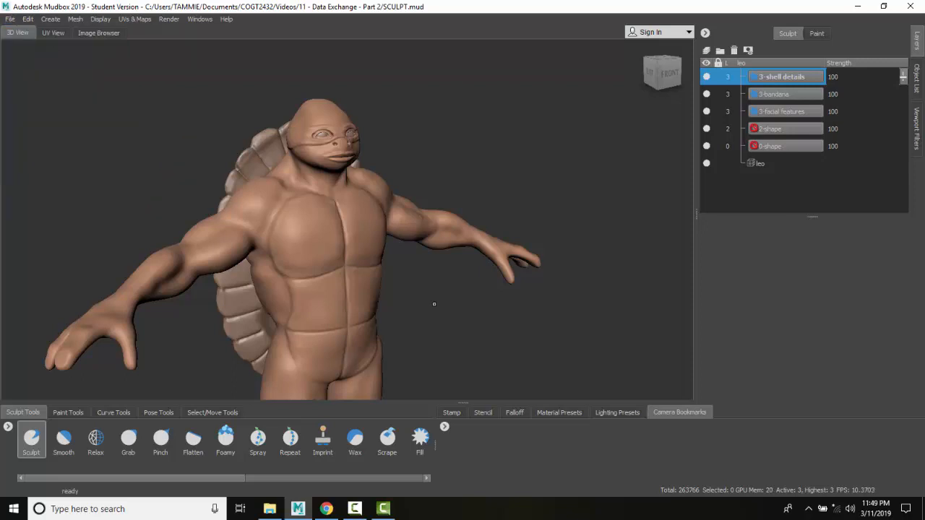
pyautogui.moveTo(436, 282)
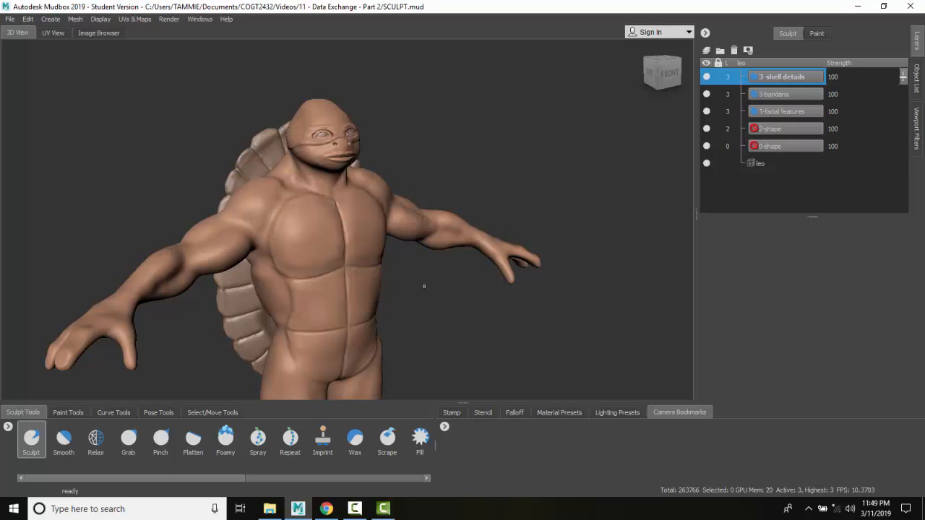
pyautogui.moveTo(392, 286)
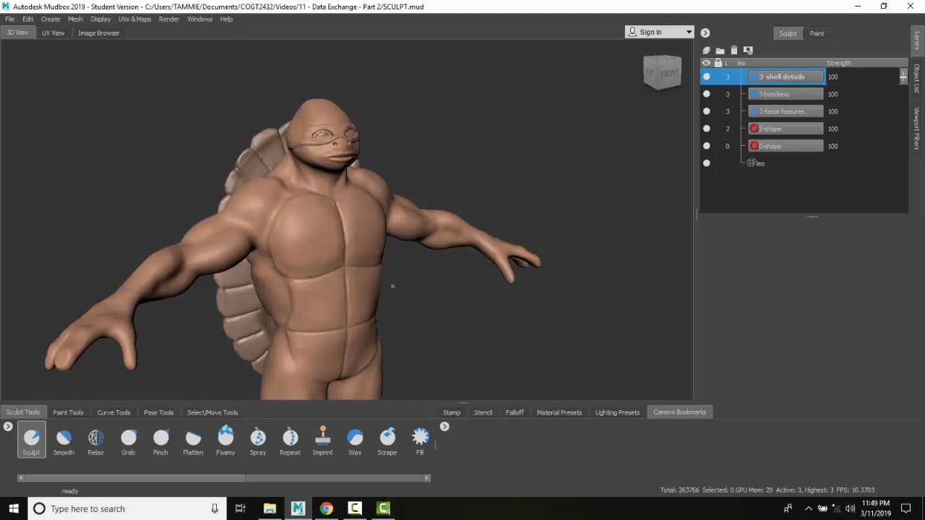
pyautogui.click(9, 18)
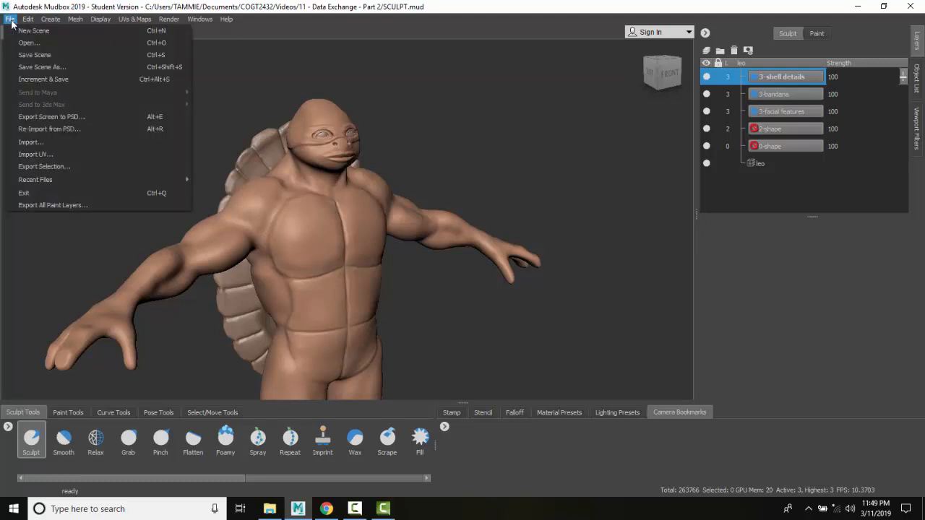
pyautogui.moveTo(42, 66)
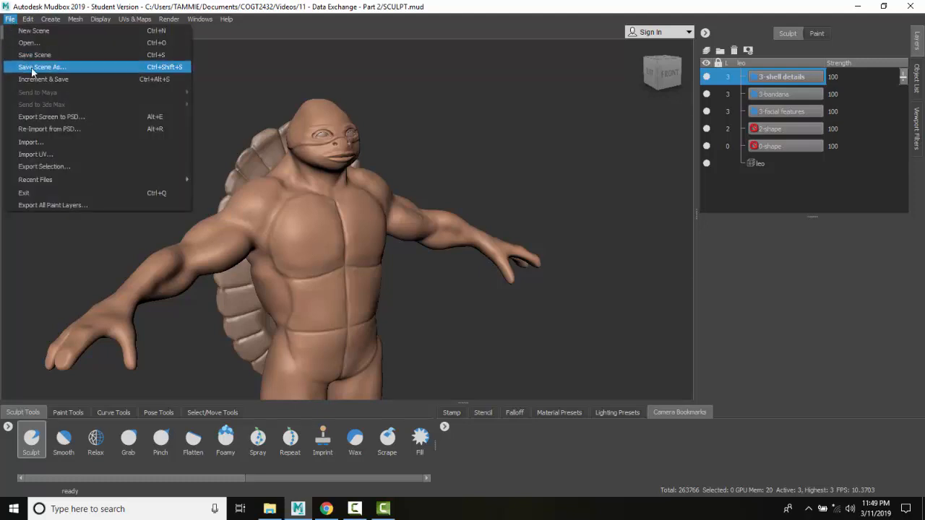
pyautogui.click(41, 66)
pyautogui.write('SCULPT')
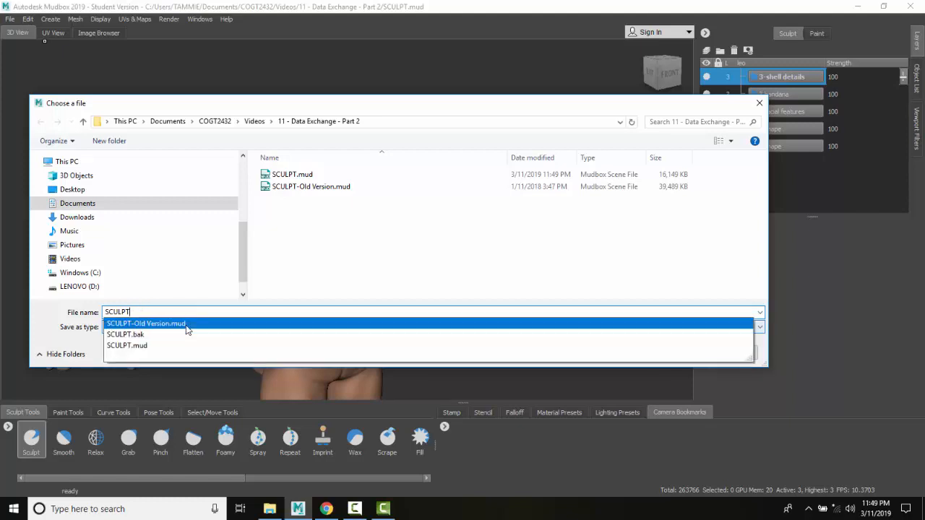
pyautogui.click(146, 323)
pyautogui.write('-Saveas')
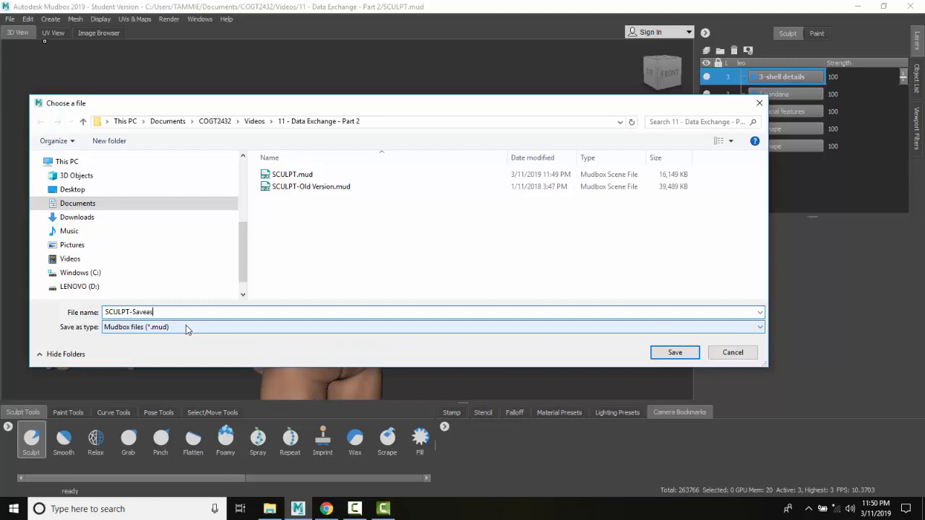
pyautogui.write('Examp')
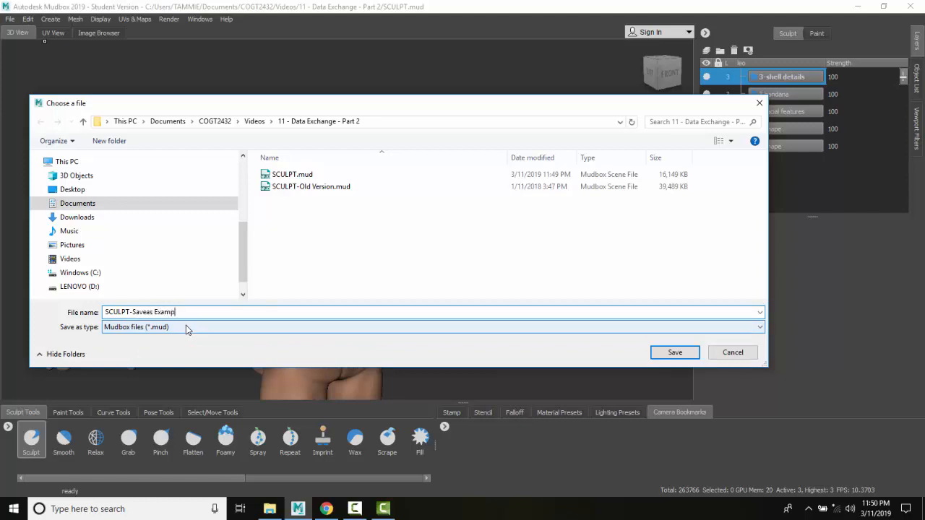
pyautogui.write('e')
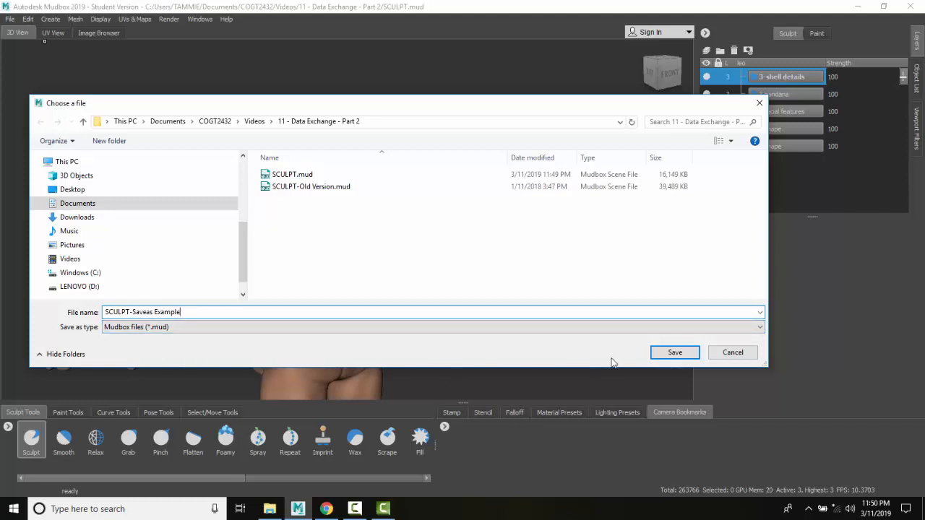
pyautogui.moveTo(674, 352)
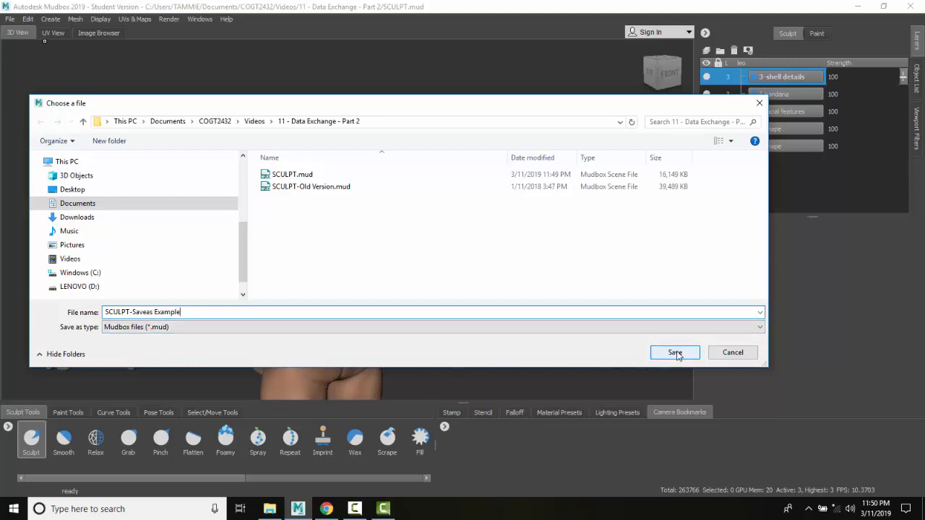
pyautogui.click(674, 352)
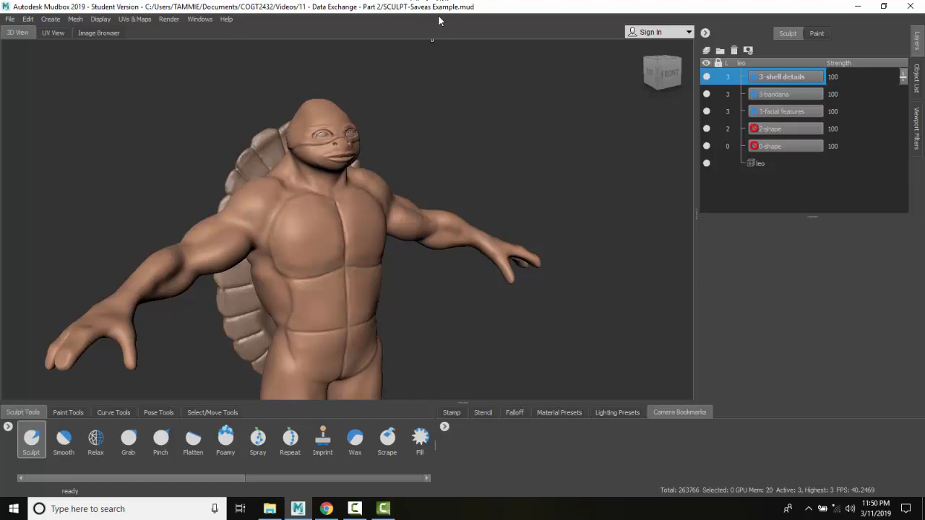
pyautogui.moveTo(457, 21)
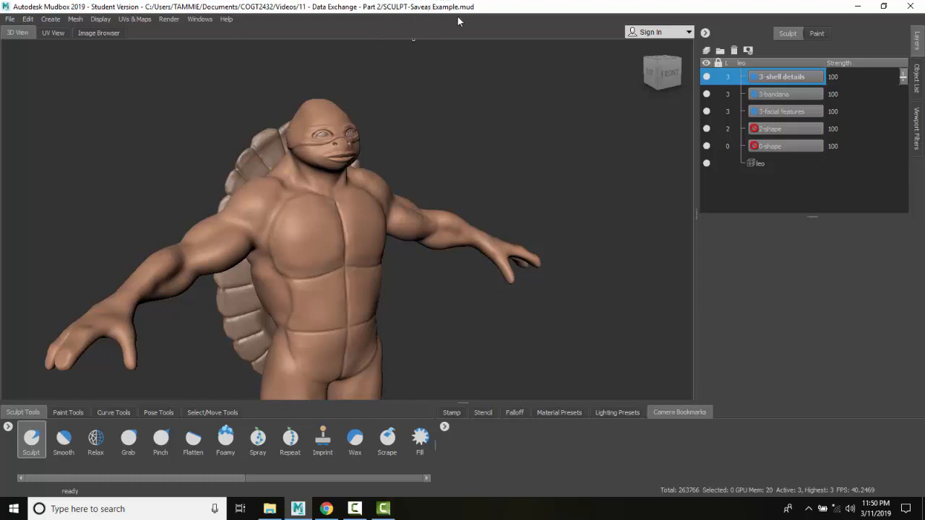
pyautogui.moveTo(464, 68)
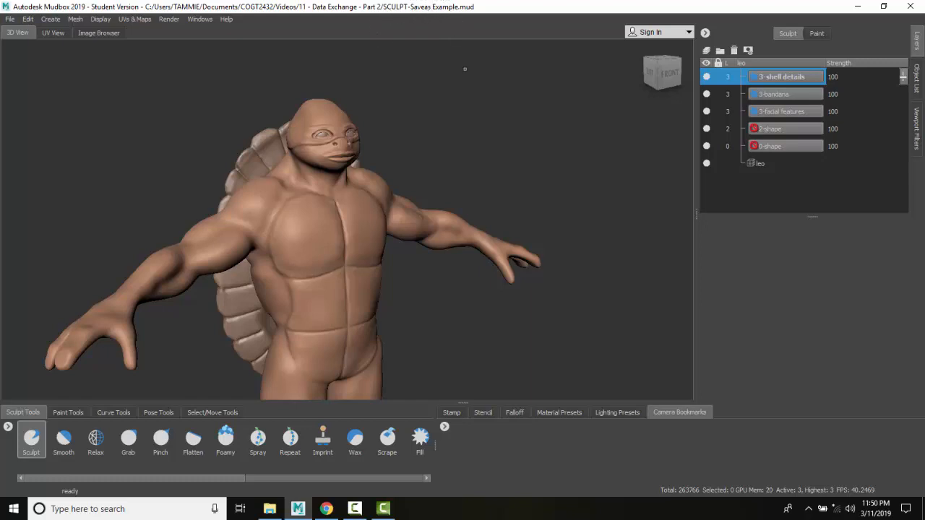
pyautogui.moveTo(334, 103)
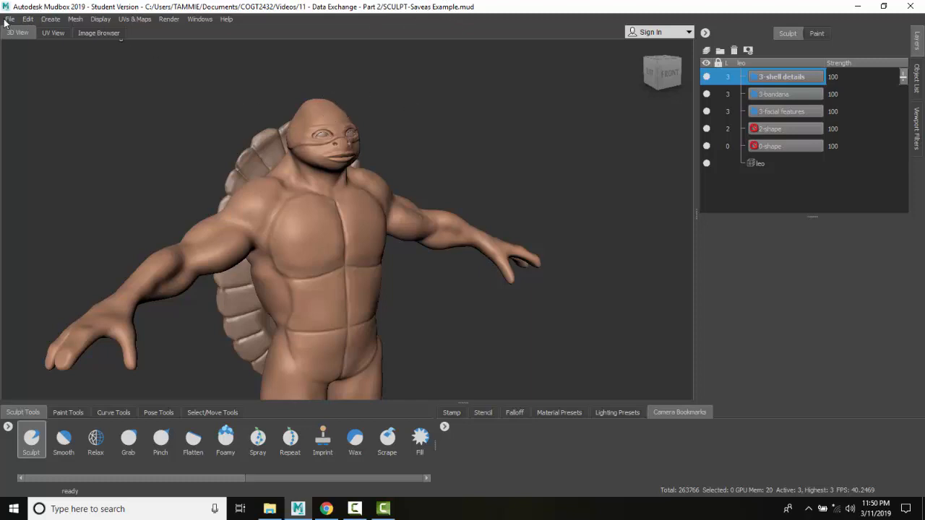
# Increment-save the scene to .0001, then switch to the Pinch brush
pyautogui.click(11, 19)
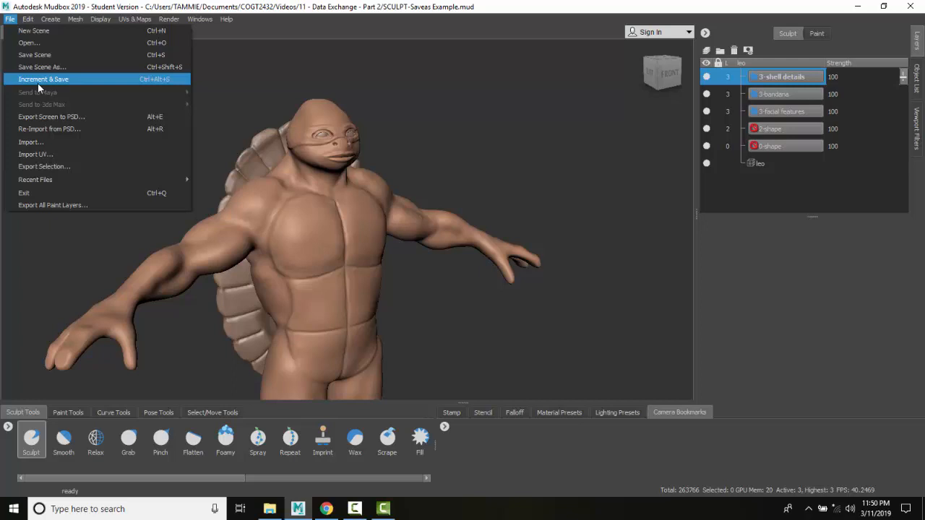
pyautogui.click(43, 79)
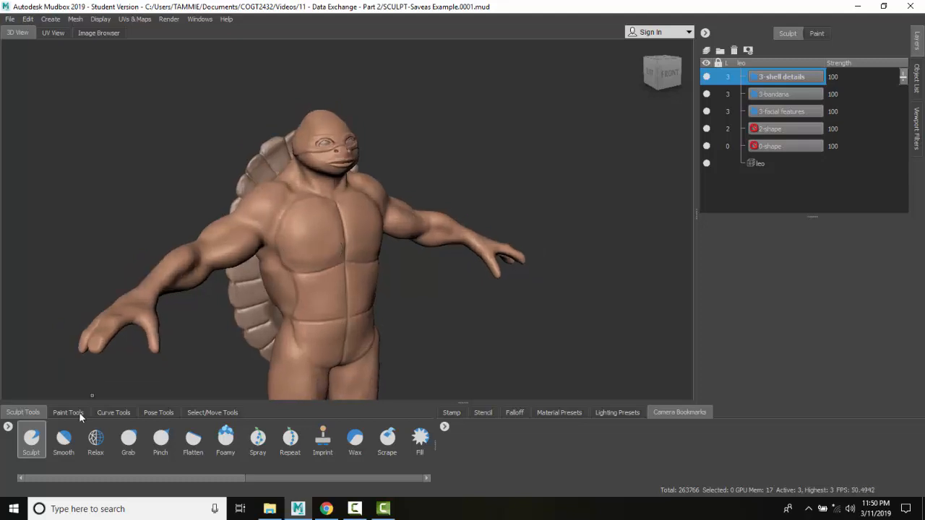
pyautogui.click(159, 439)
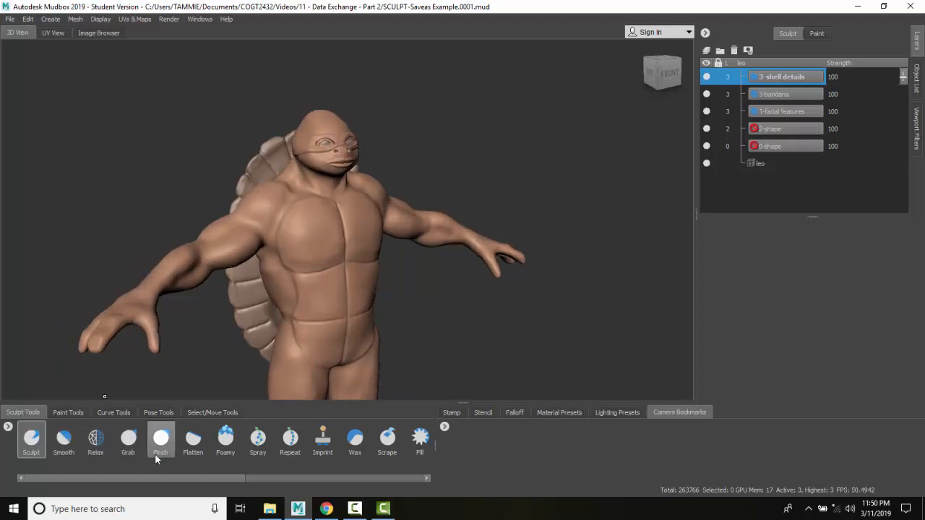
pyautogui.click(159, 440)
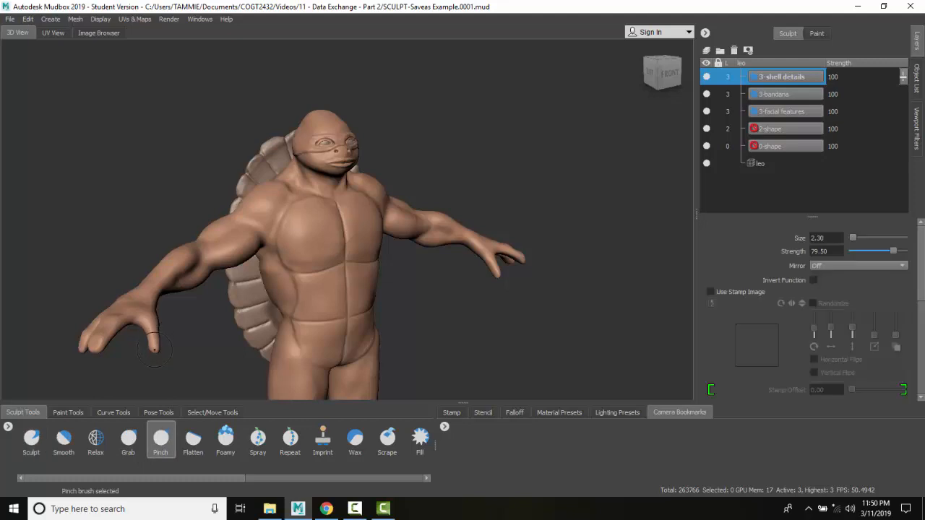
pyautogui.moveTo(154, 349)
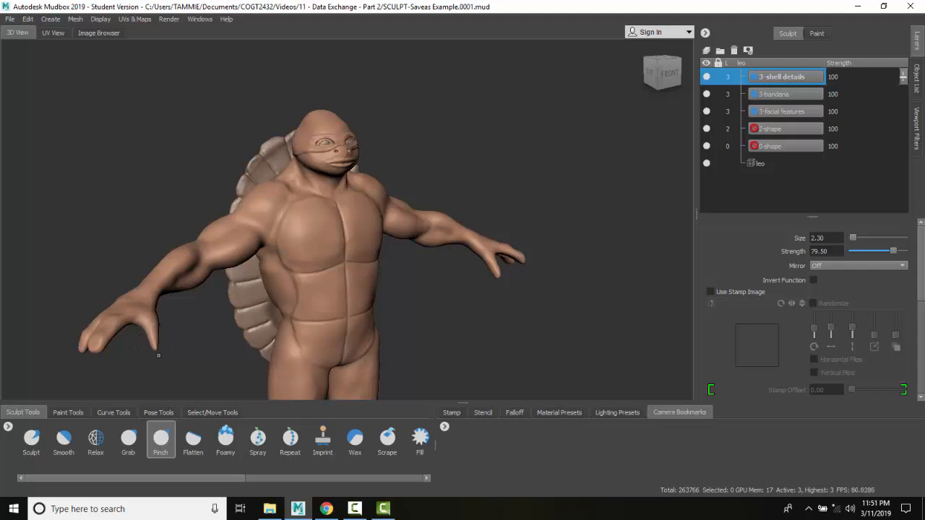
pyautogui.click(10, 19)
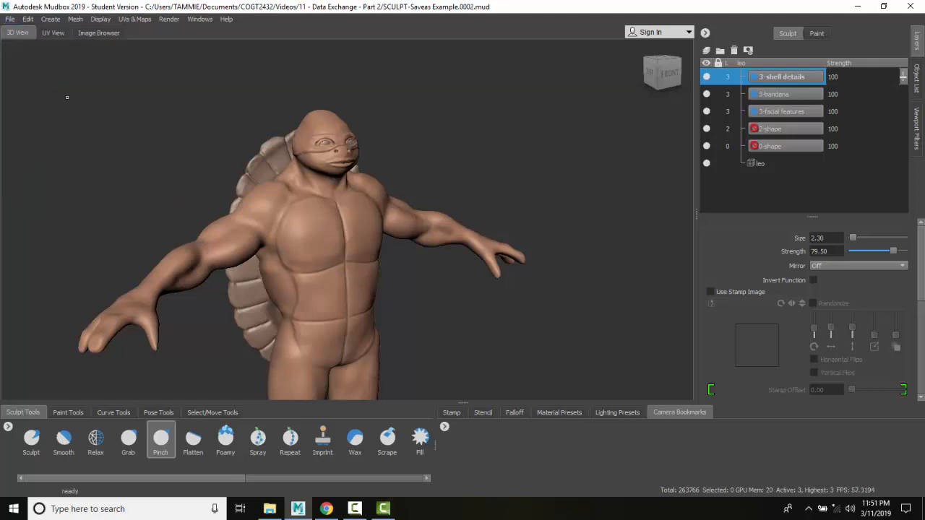
pyautogui.moveTo(170, 300)
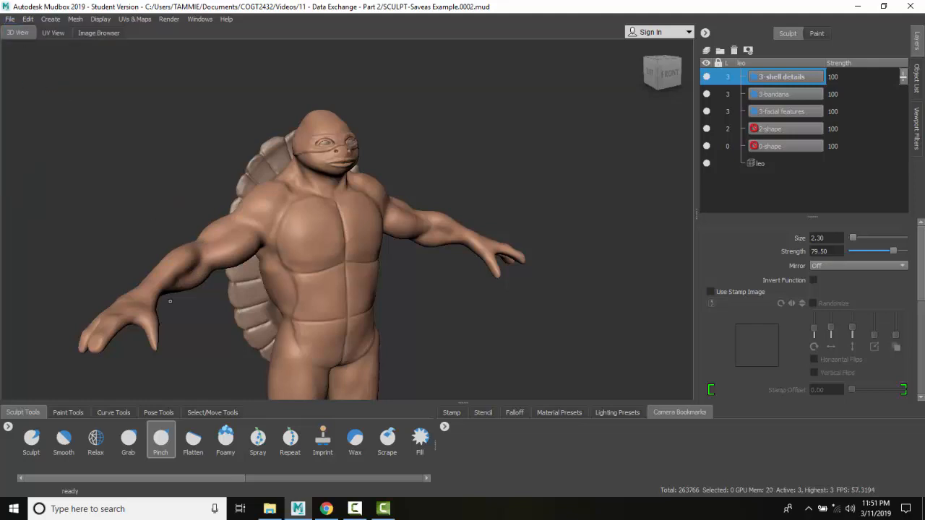
pyautogui.moveTo(526, 126)
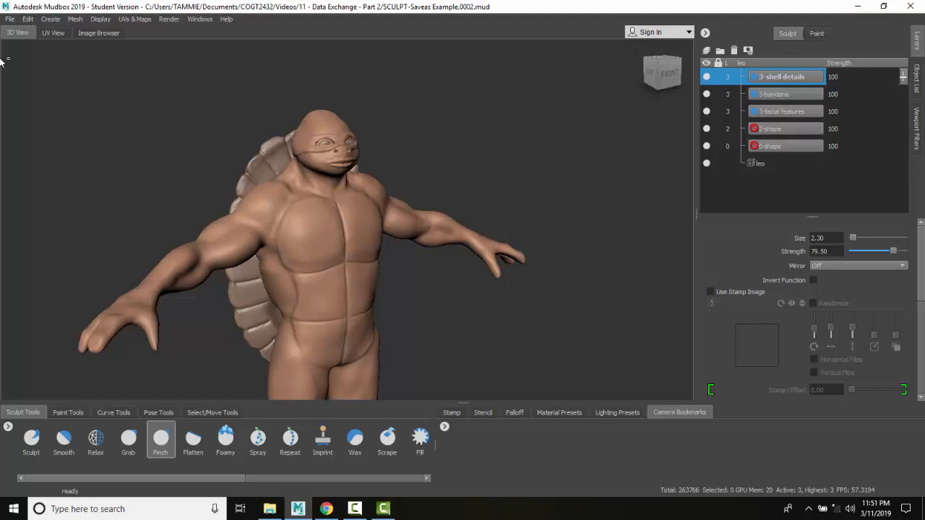
# Start a new empty scene, close the Welcome window, and switch to File Explorer
pyautogui.click(9, 19)
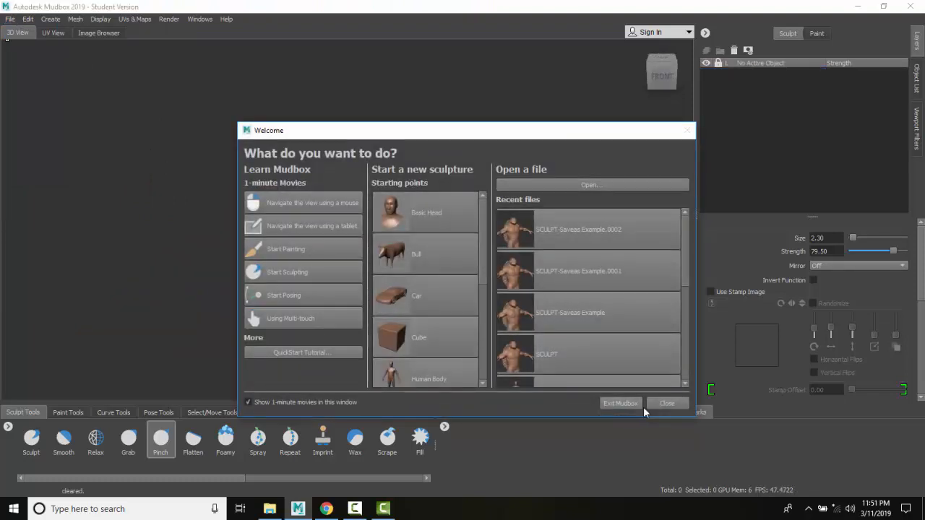
pyautogui.click(666, 403)
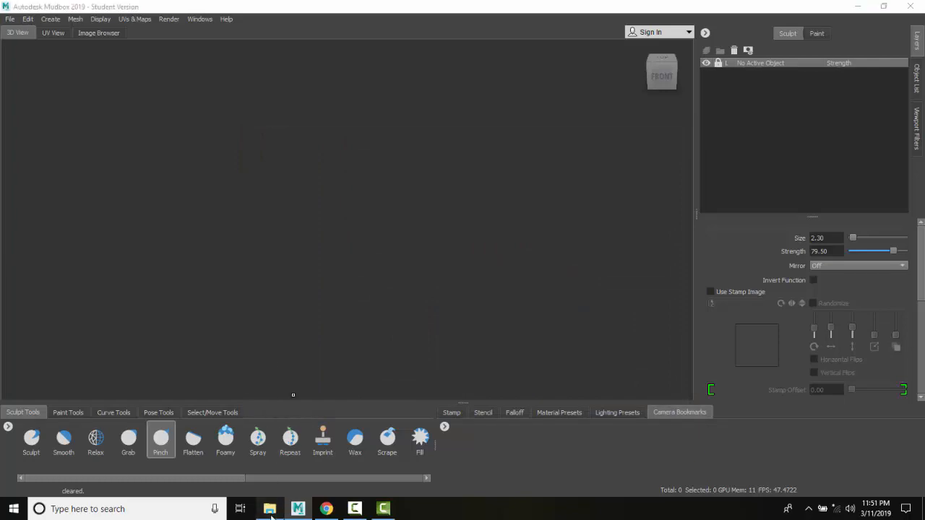
pyautogui.click(270, 509)
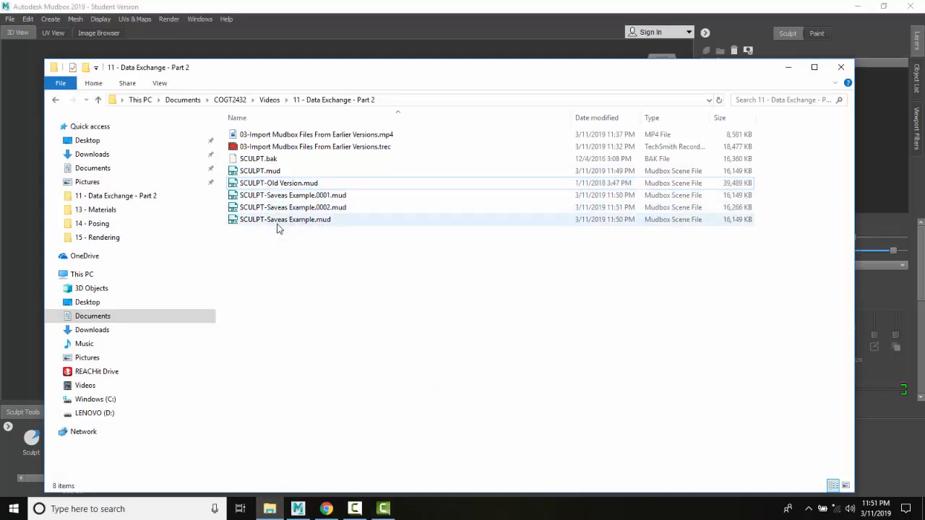
pyautogui.moveTo(298, 222)
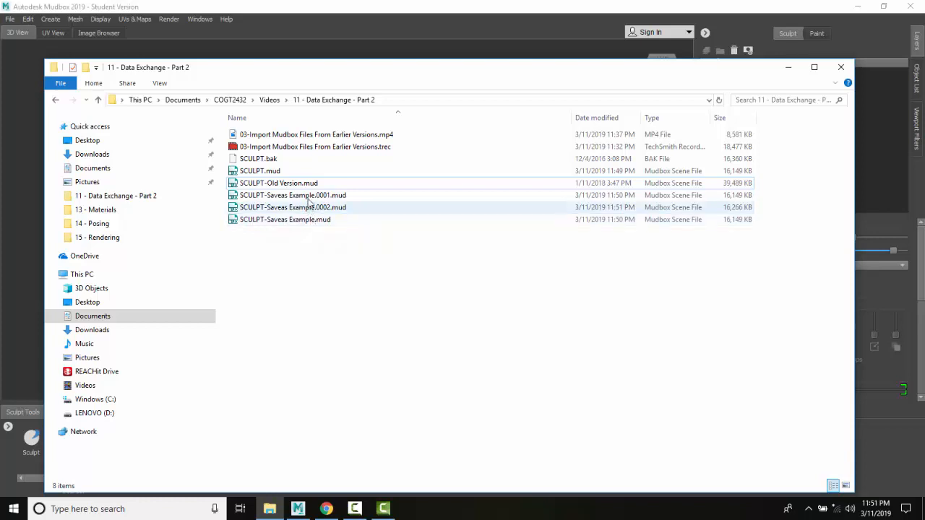
# Inspect the SCULPT-Saveas Example .0002 file's details in Explorer
pyautogui.click(292, 195)
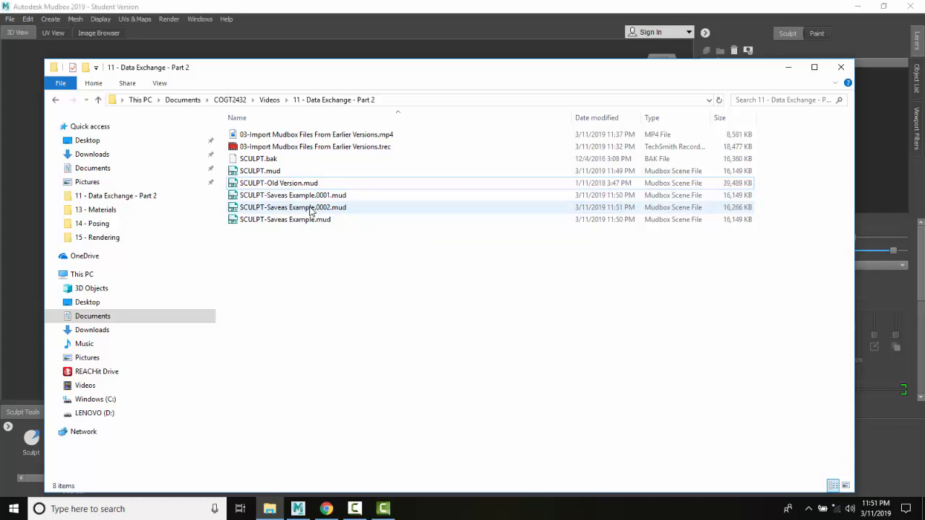
pyautogui.moveTo(321, 217)
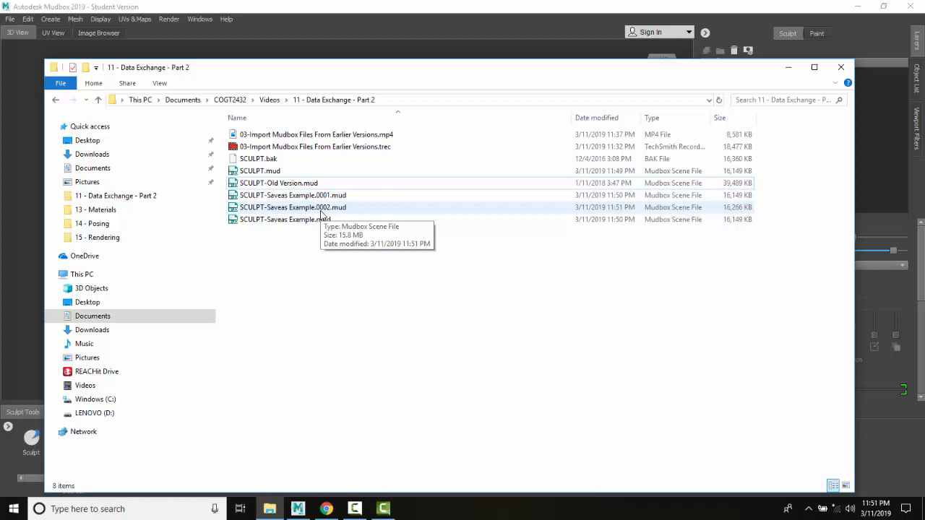
pyautogui.click(293, 195)
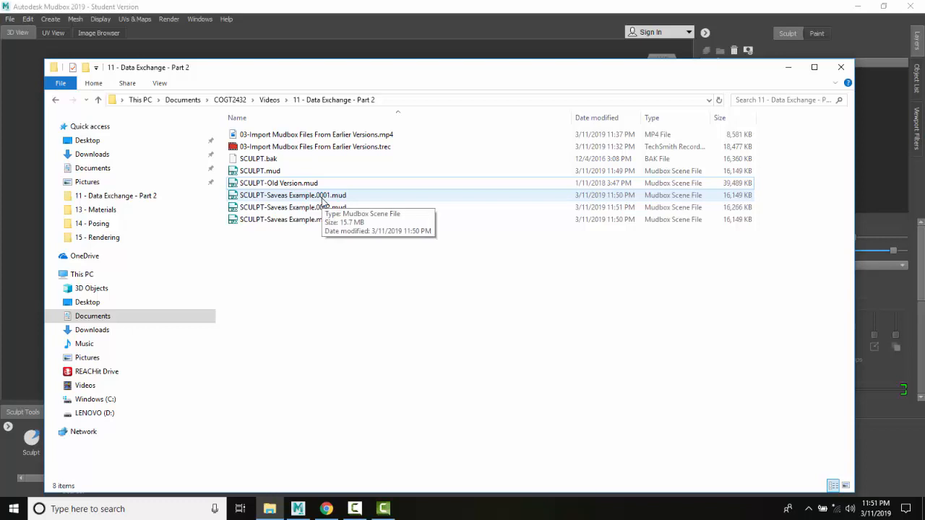
pyautogui.moveTo(323, 205)
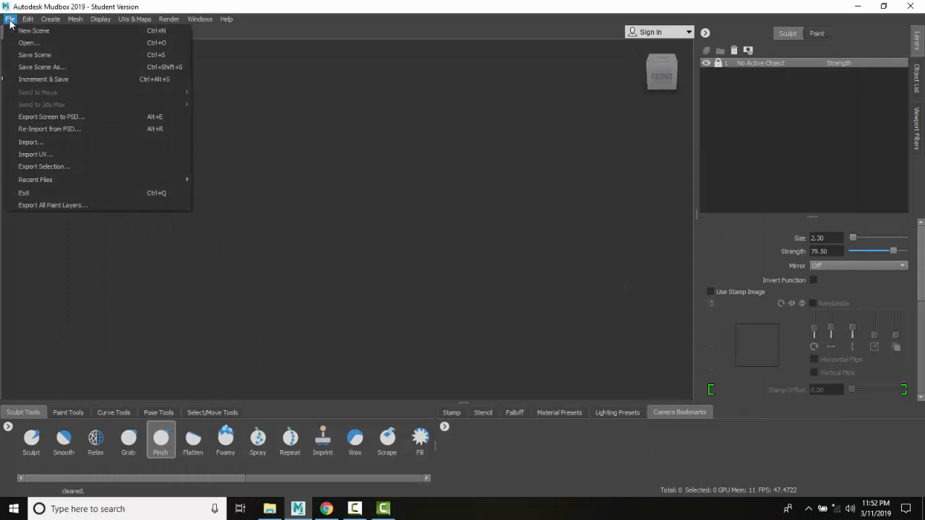
# Open the SCULPT-Old Version.mud scene file
pyautogui.click(29, 43)
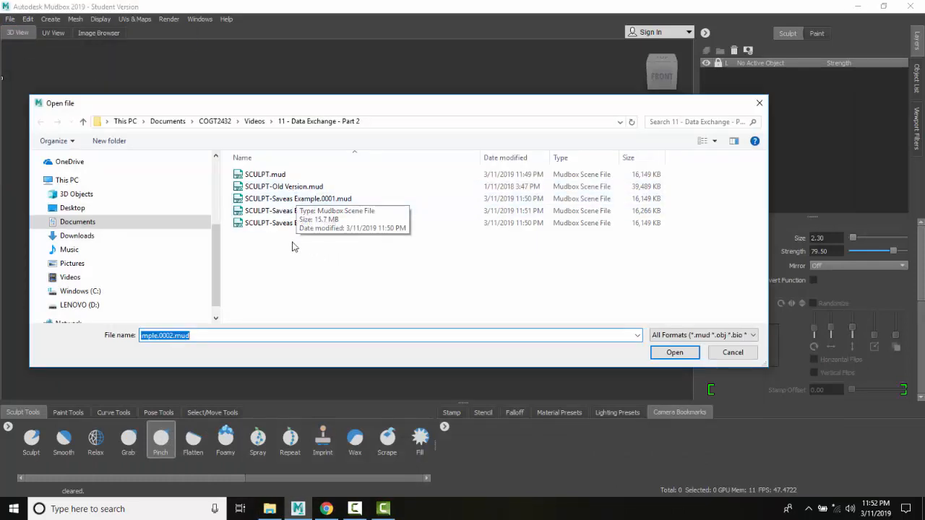
pyautogui.moveTo(293, 222)
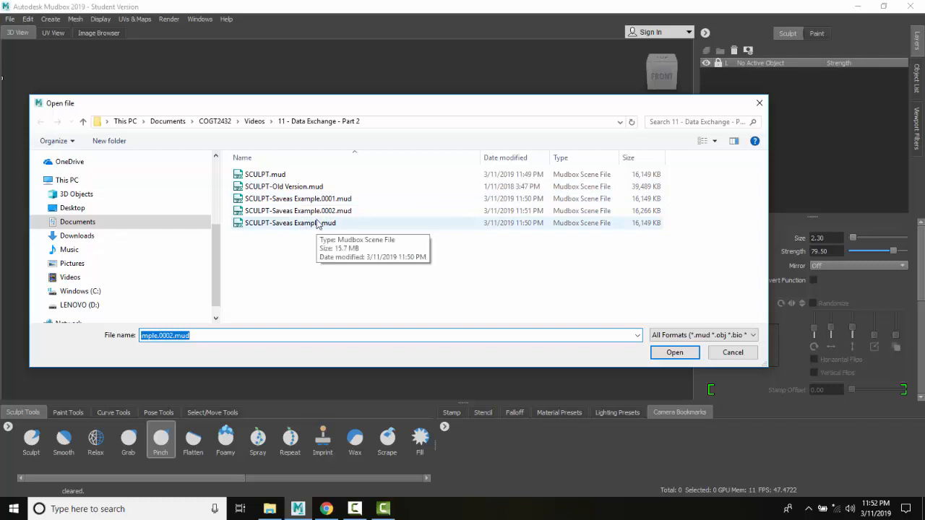
pyautogui.moveTo(285, 179)
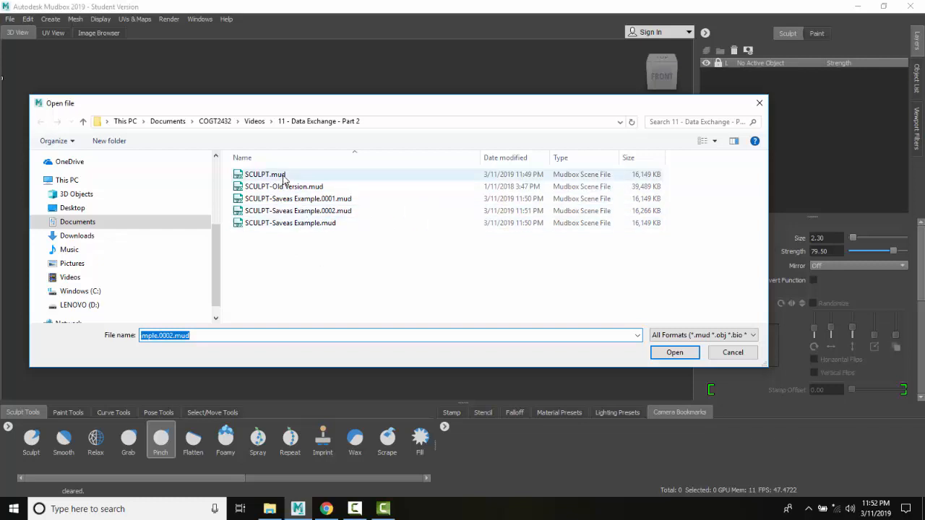
pyautogui.click(283, 187)
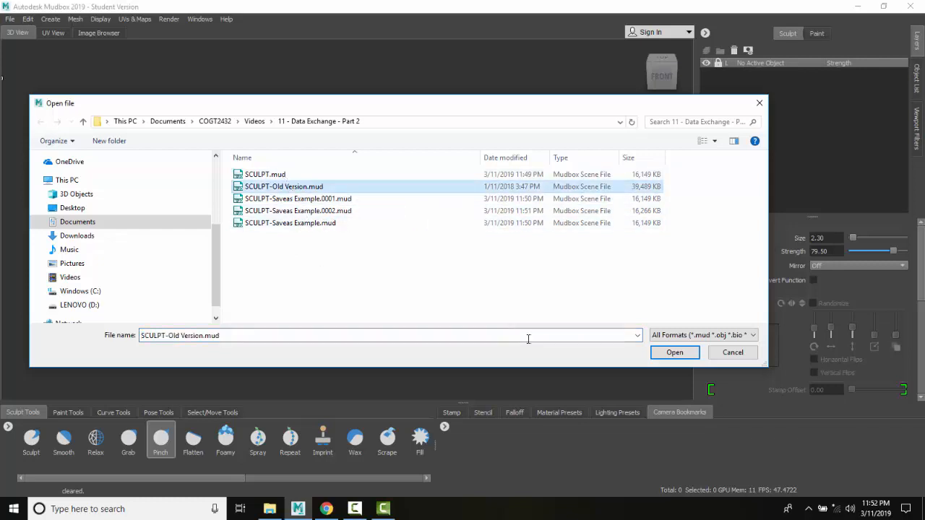
pyautogui.click(674, 352)
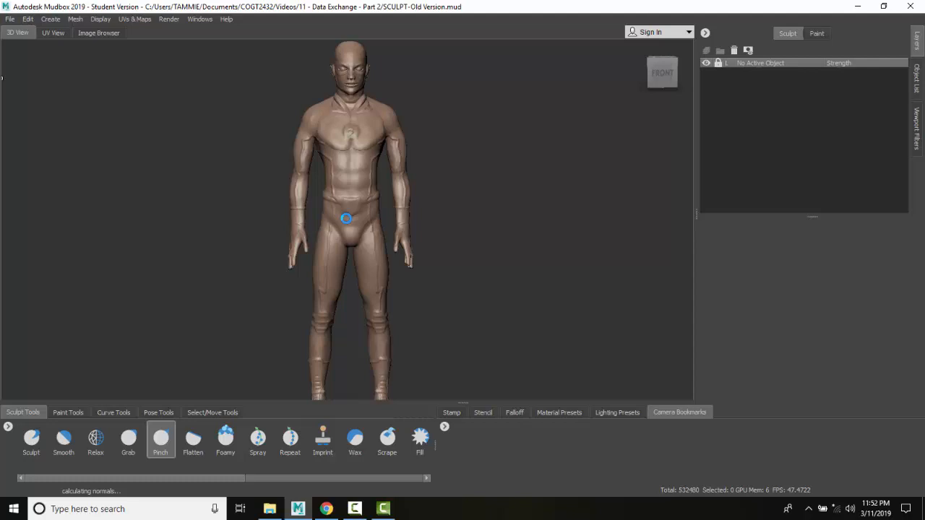
pyautogui.moveTo(232, 195)
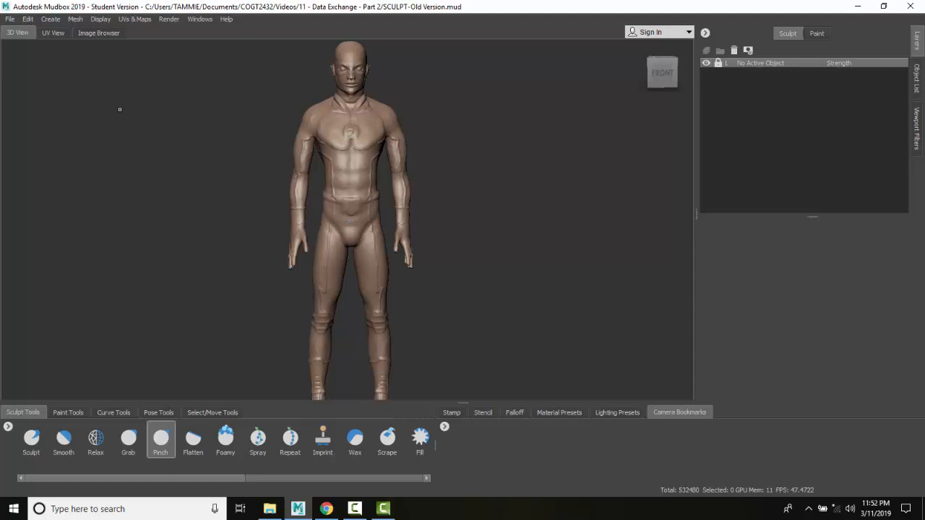
pyautogui.moveTo(187, 419)
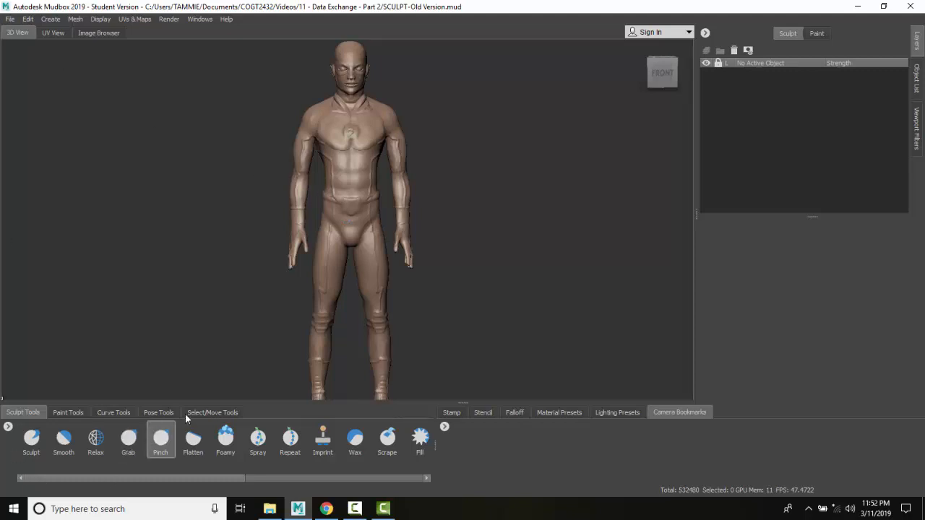
# Select the human figure sculpt with the Objects selection tool
pyautogui.click(211, 412)
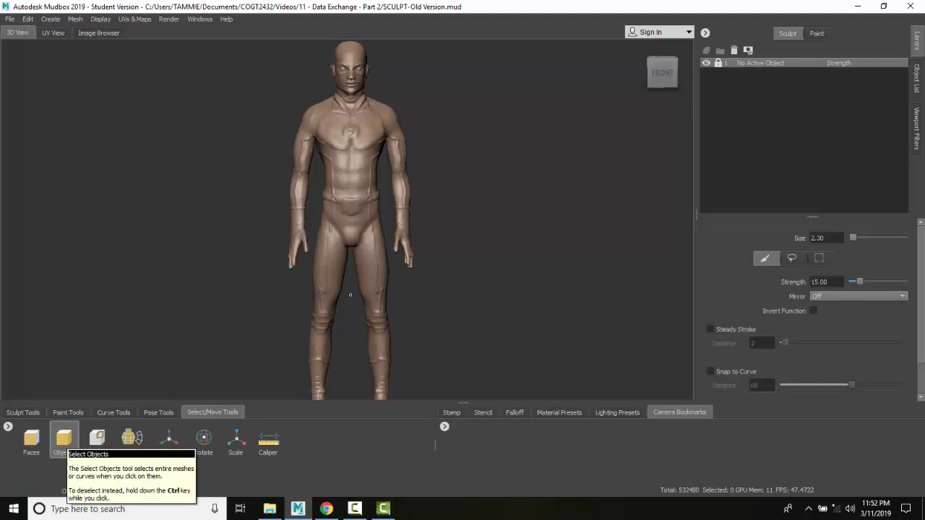
pyautogui.click(343, 216)
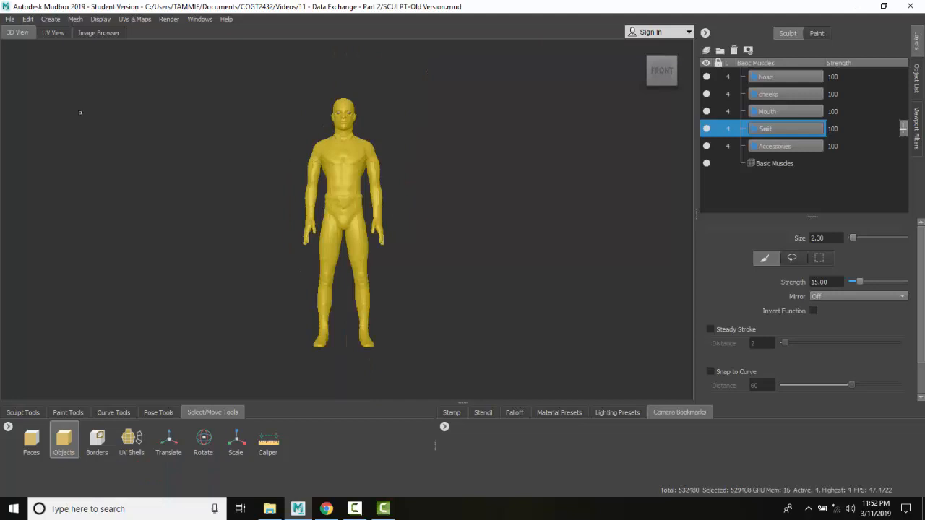
pyautogui.click(10, 19)
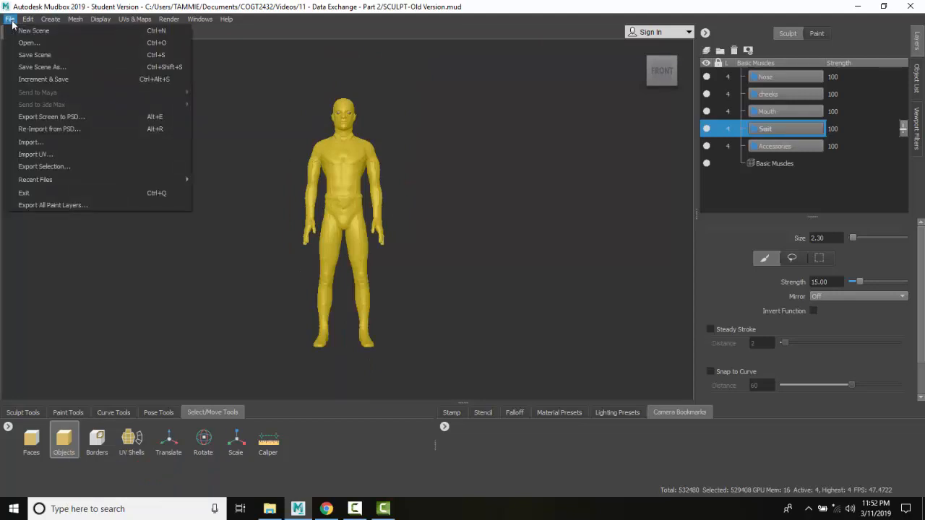
pyautogui.moveTo(43, 166)
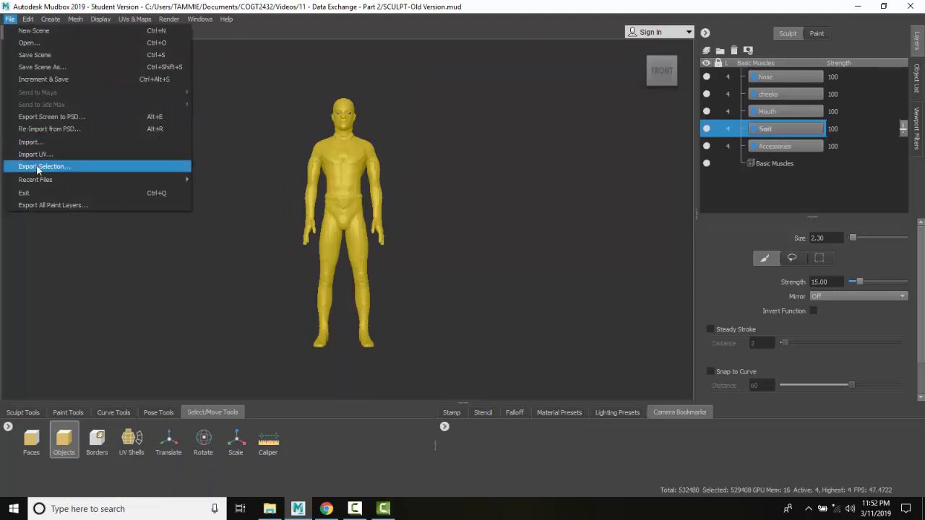
# Open Export Selection and check the file formats, keeping Autodesk FBX
pyautogui.click(43, 166)
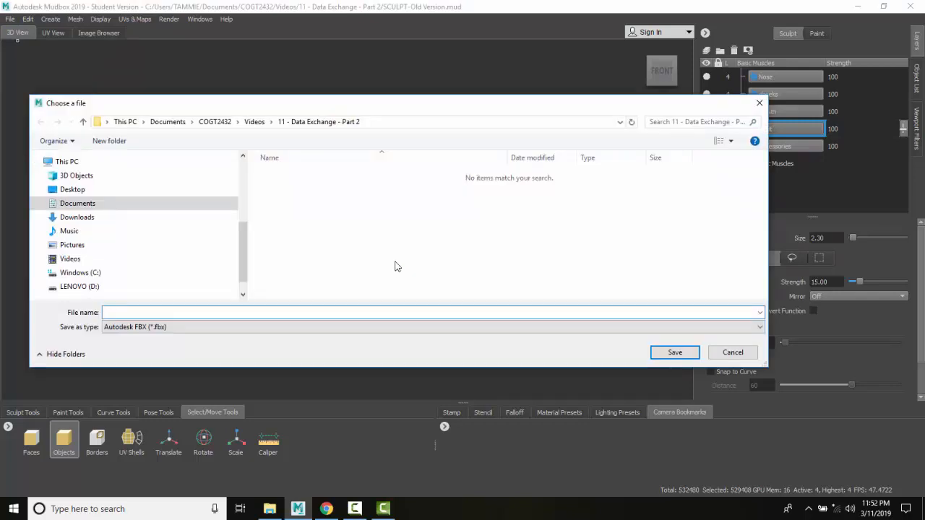
pyautogui.moveTo(570, 346)
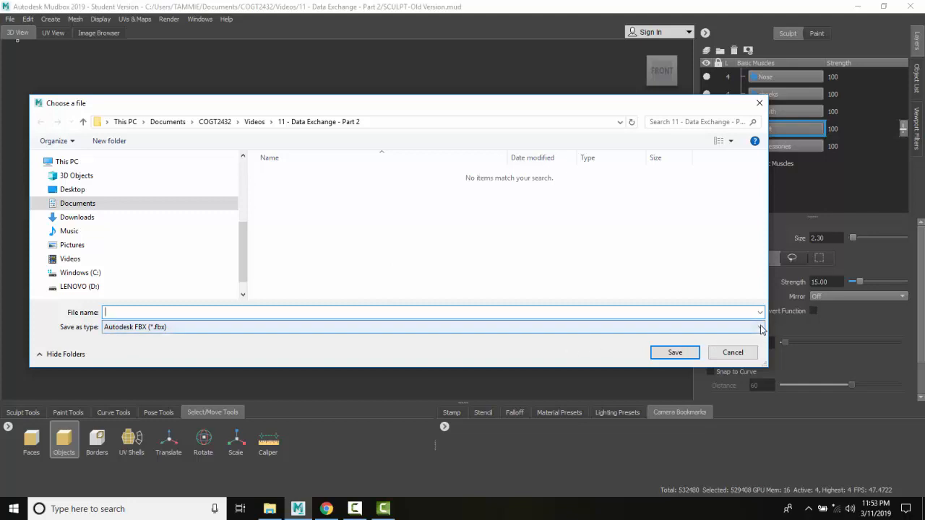
pyautogui.click(759, 327)
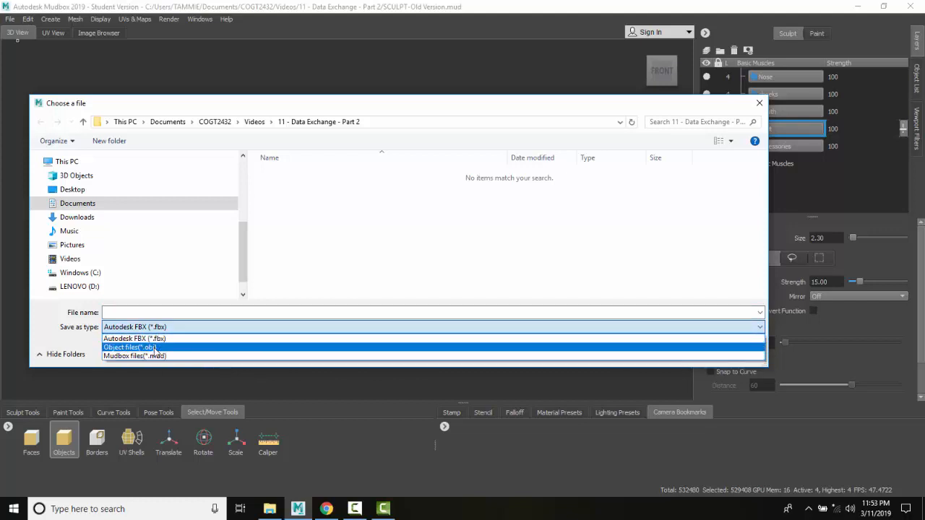
pyautogui.moveTo(155, 356)
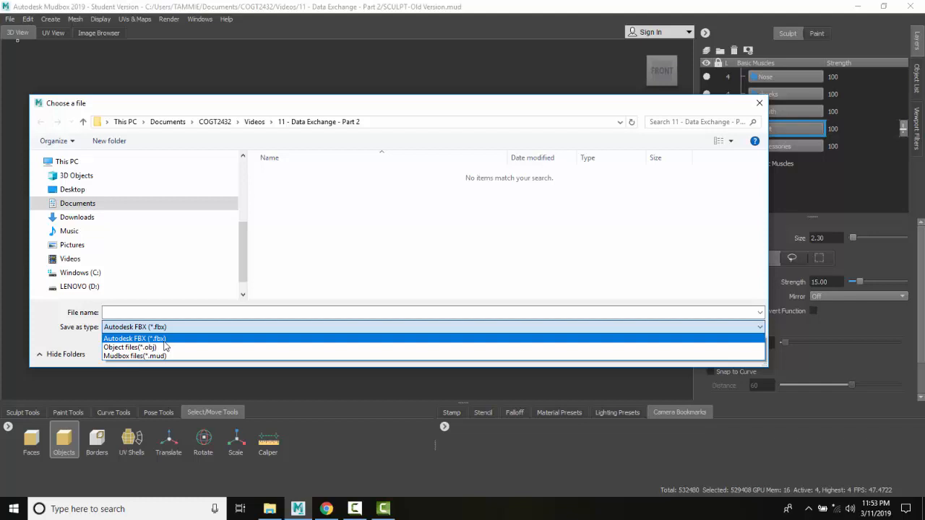
pyautogui.moveTo(130, 346)
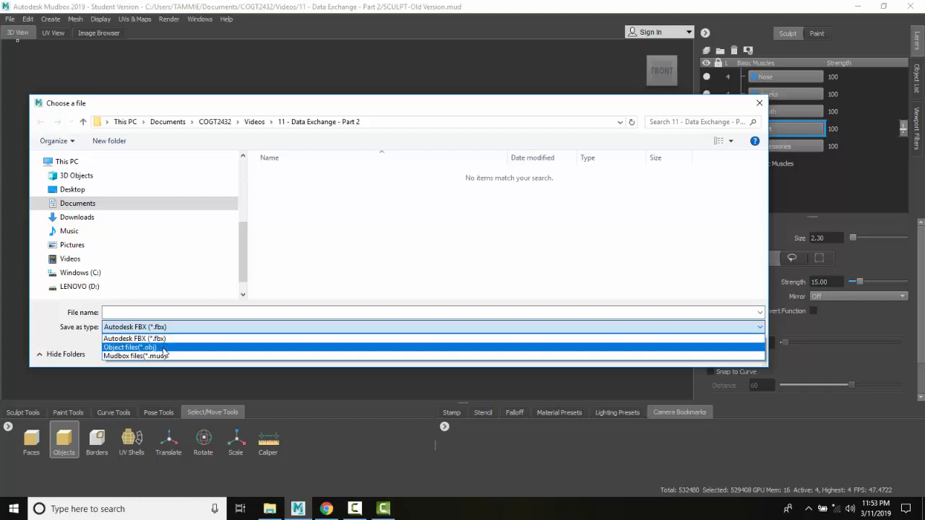
pyautogui.moveTo(134, 356)
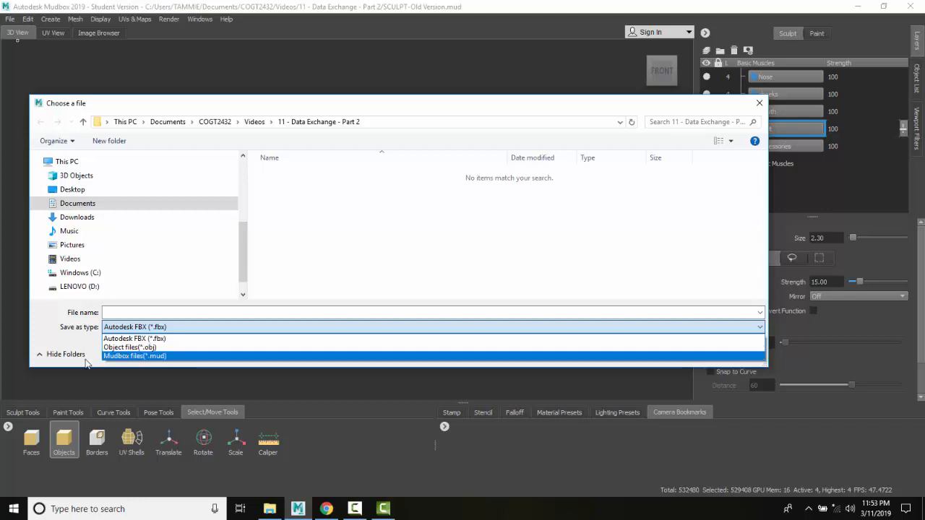
pyautogui.click(431, 327)
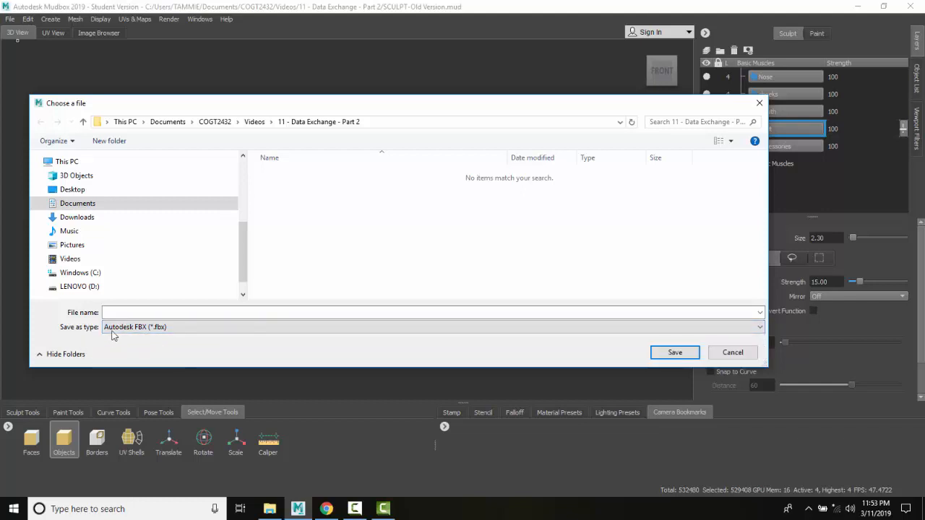
pyautogui.moveTo(150, 339)
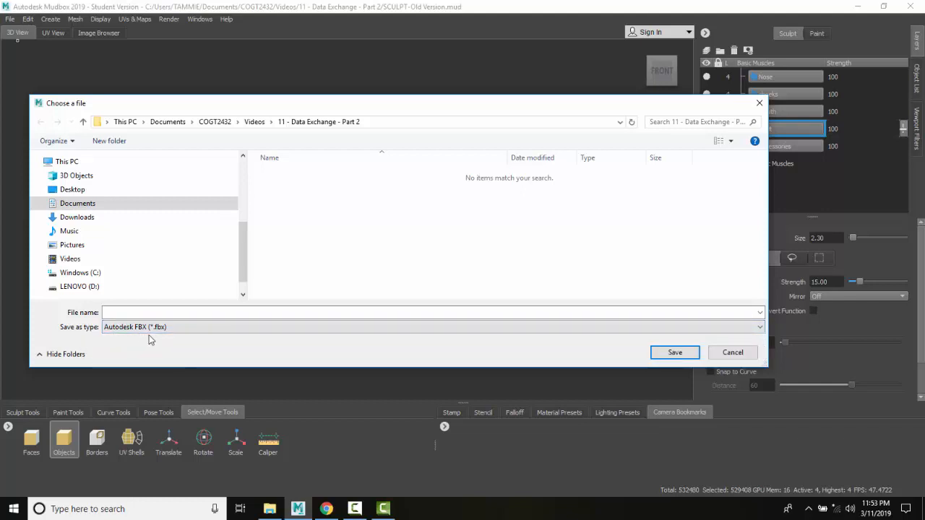